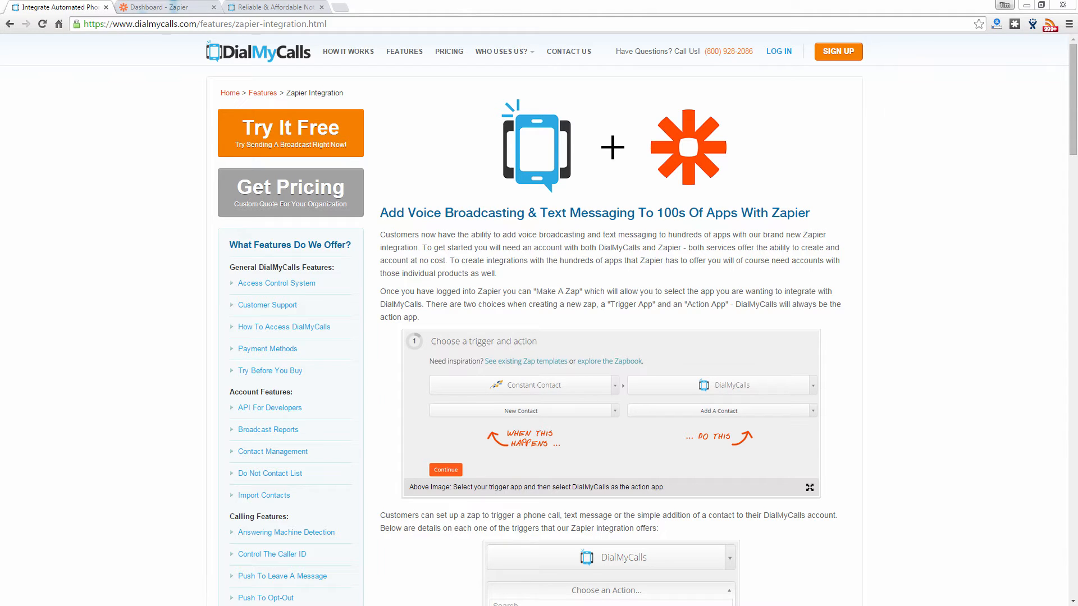
pyautogui.moveTo(98, 176)
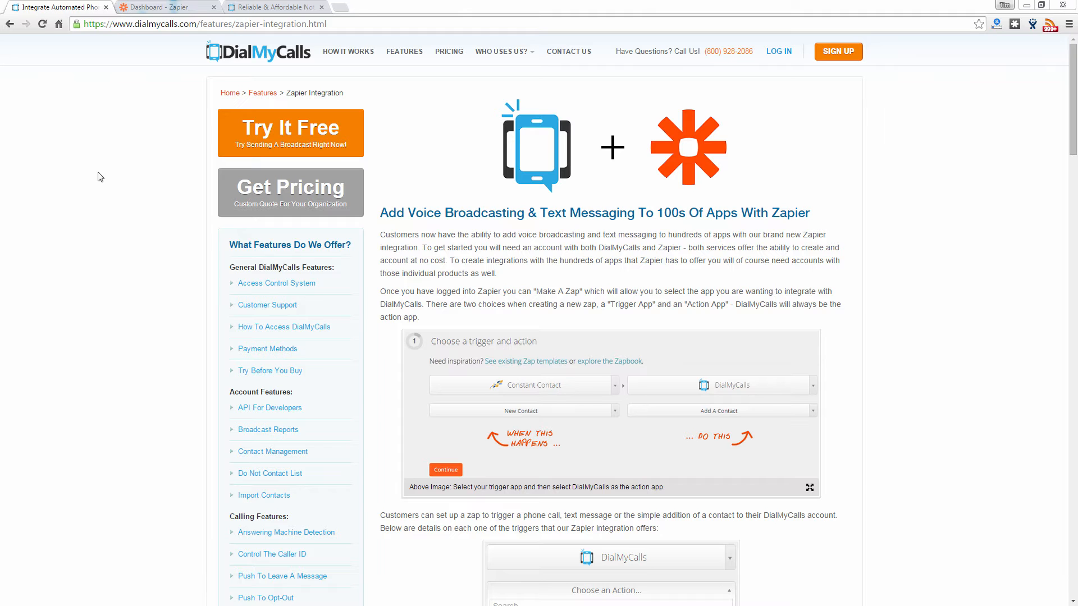
# Switch to the DialMyCalls members Account Overview tab.
pyautogui.click(274, 6)
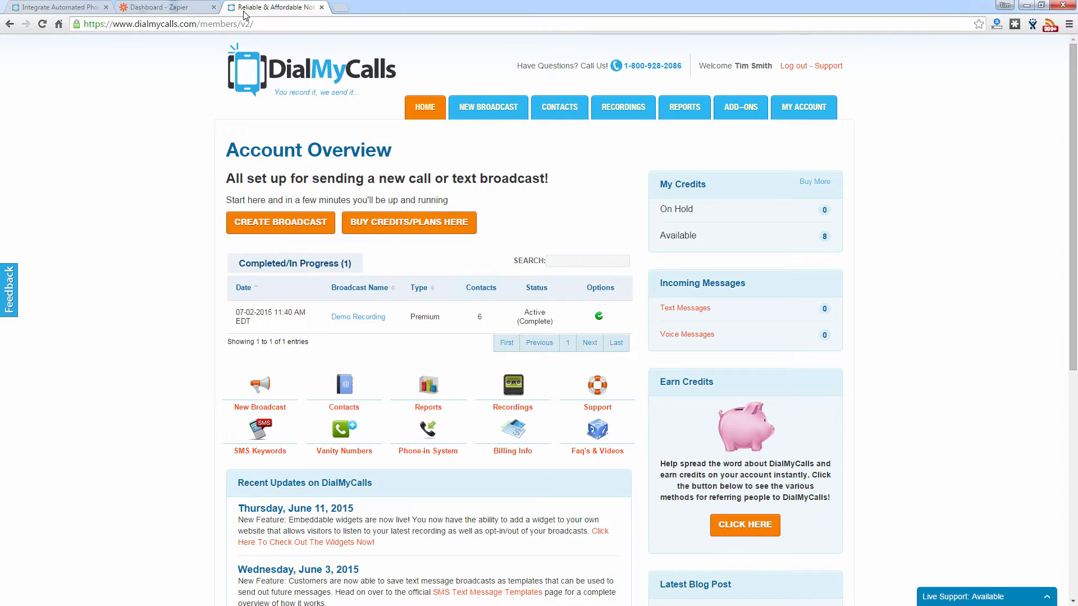
pyautogui.moveTo(811, 114)
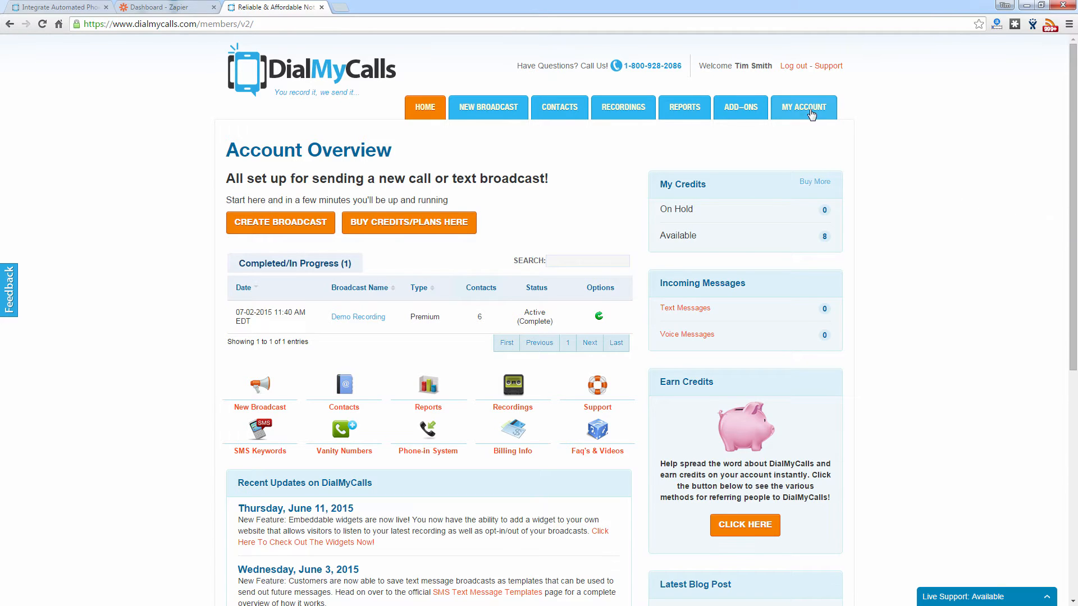
# Open My Account's Integrations tab to reveal the DialMyCalls API key.
pyautogui.click(804, 107)
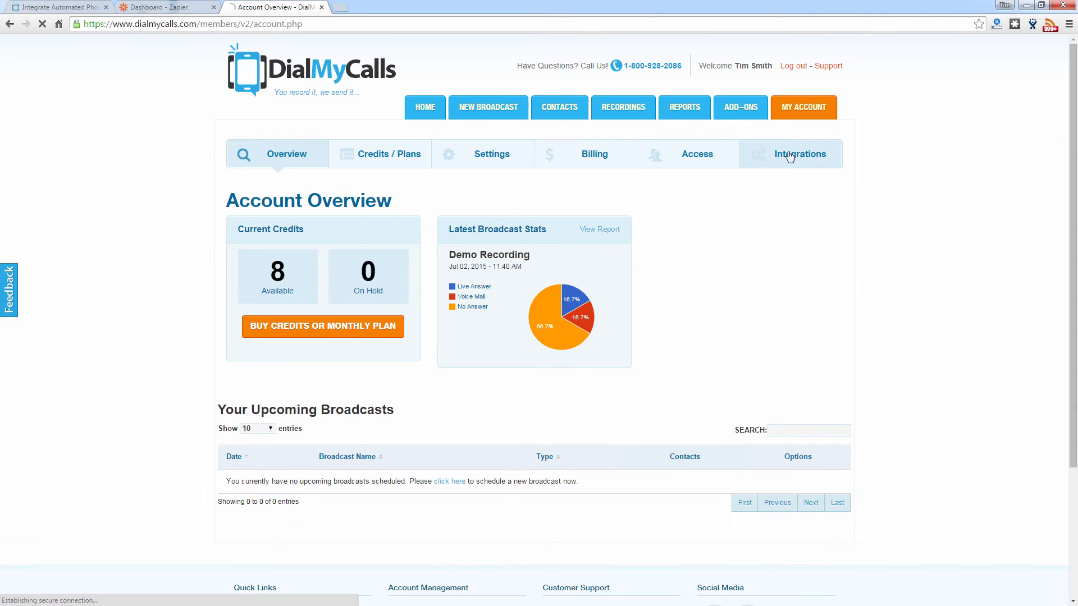
pyautogui.click(799, 153)
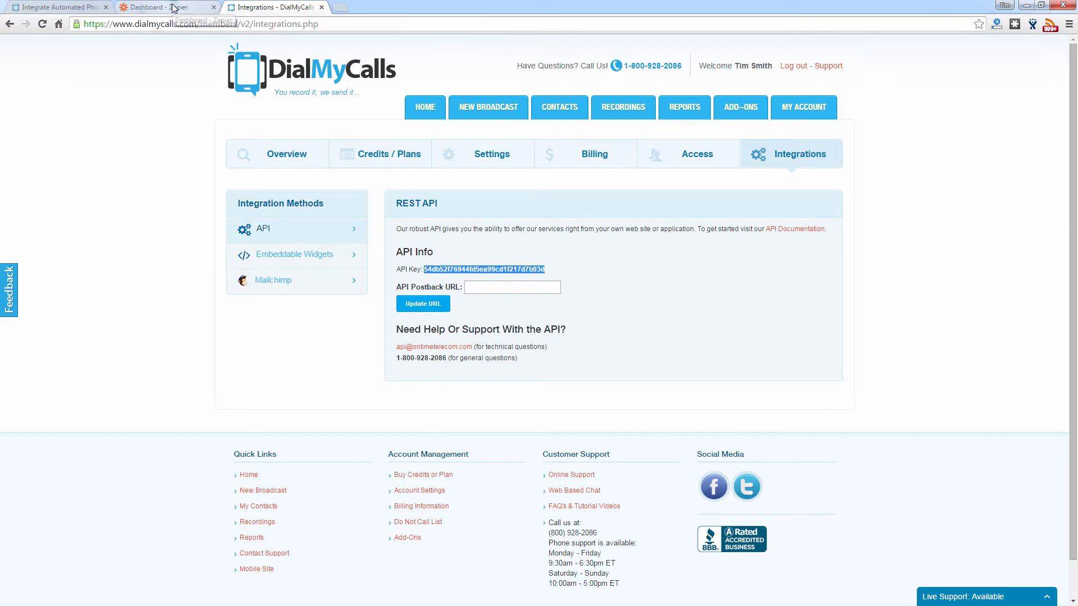
# Switch to the Zapier dashboard and click Make a New Zap.
pyautogui.click(163, 7)
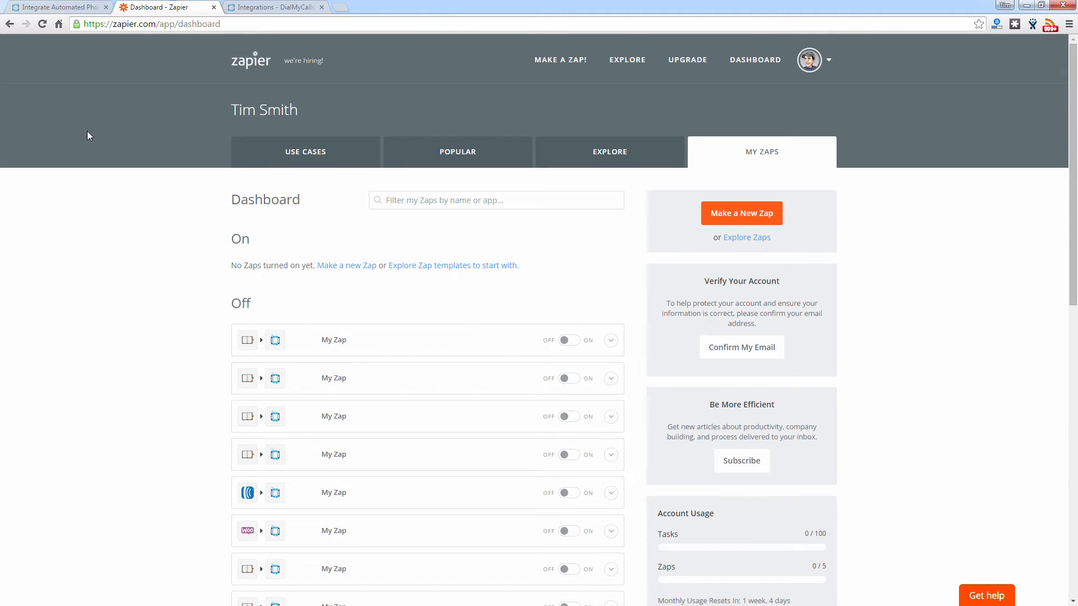
pyautogui.moveTo(402, 239)
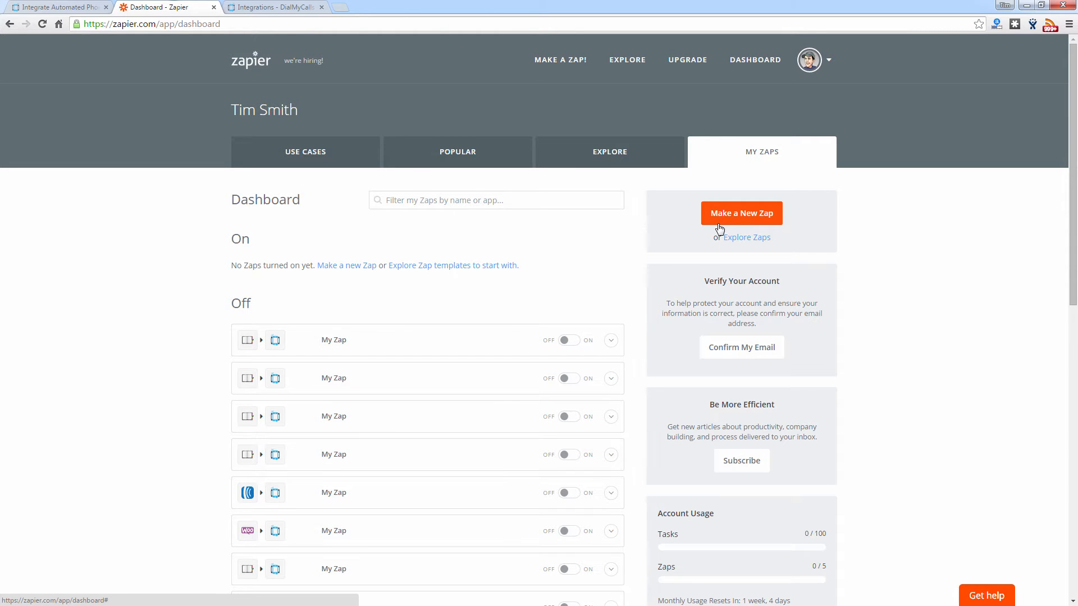
pyautogui.click(742, 213)
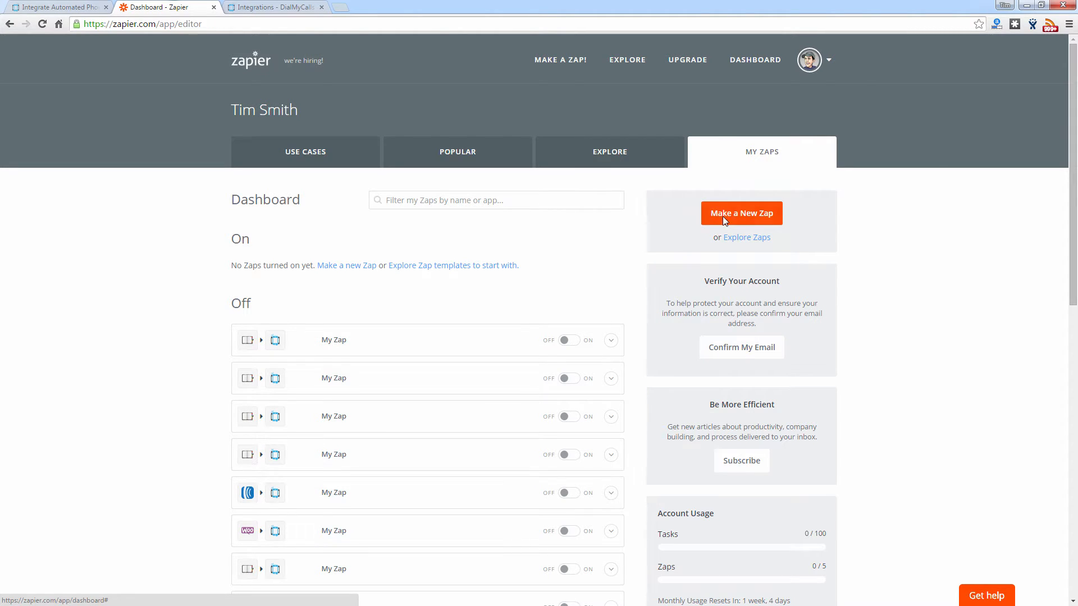
# Search 'dial' and pick DialMyCalls as the action app.
pyautogui.click(741, 213)
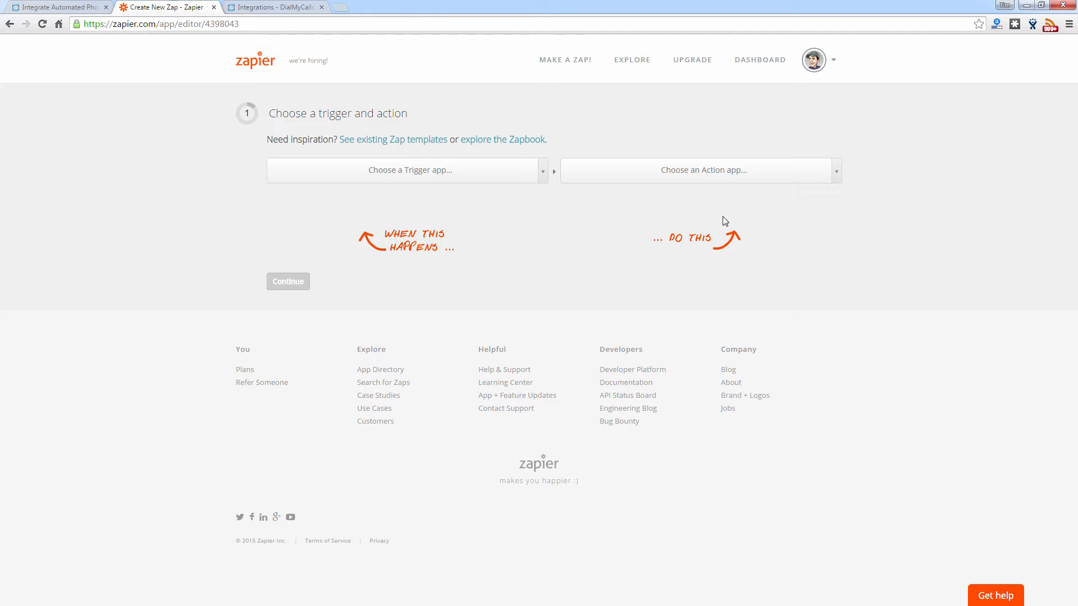
pyautogui.moveTo(731, 220)
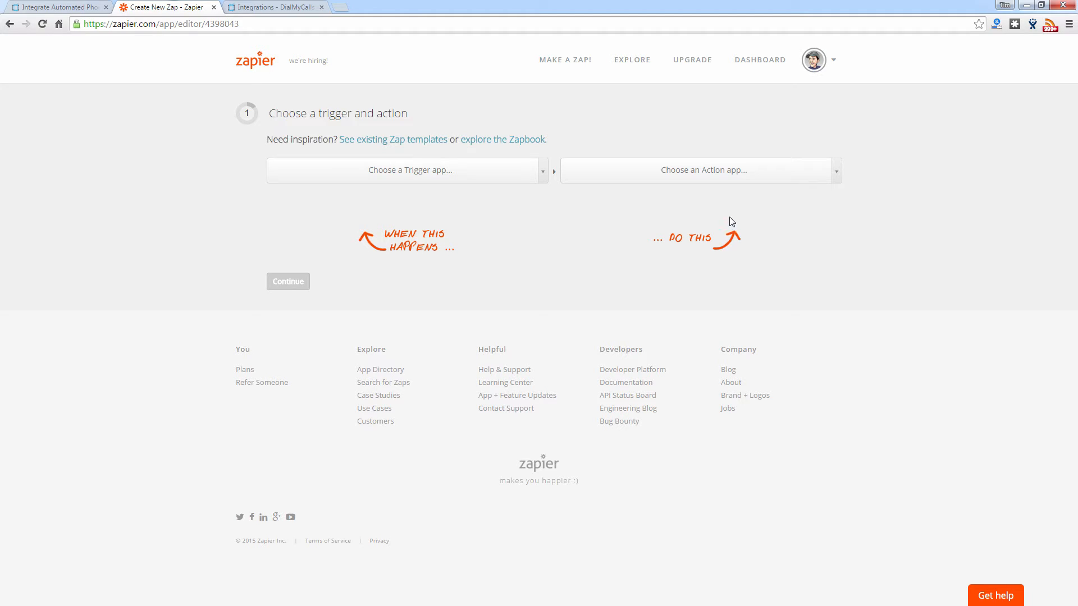
pyautogui.click(704, 170)
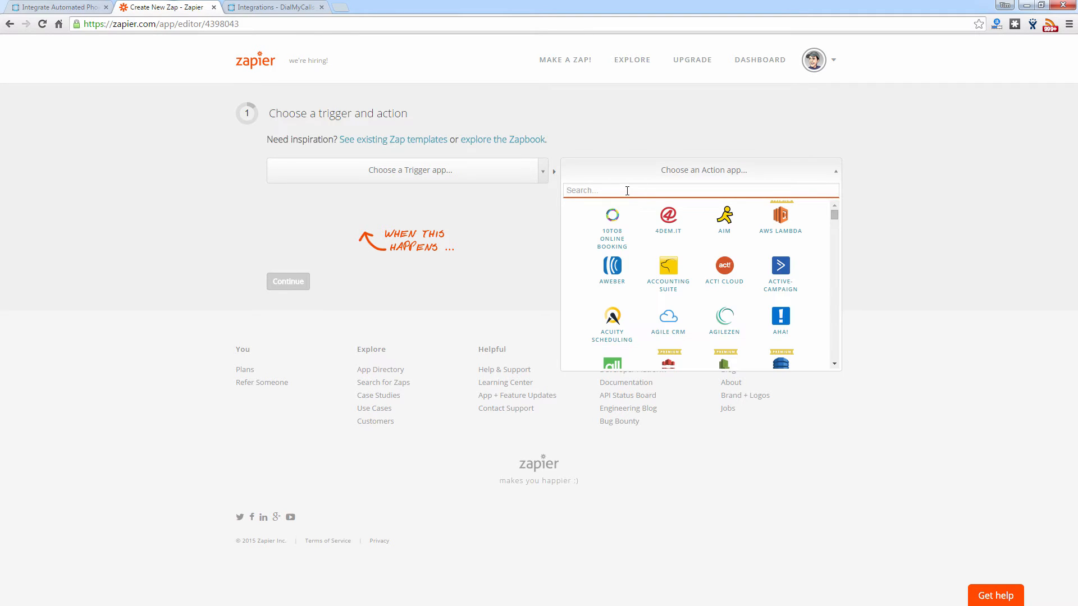
pyautogui.write('dial')
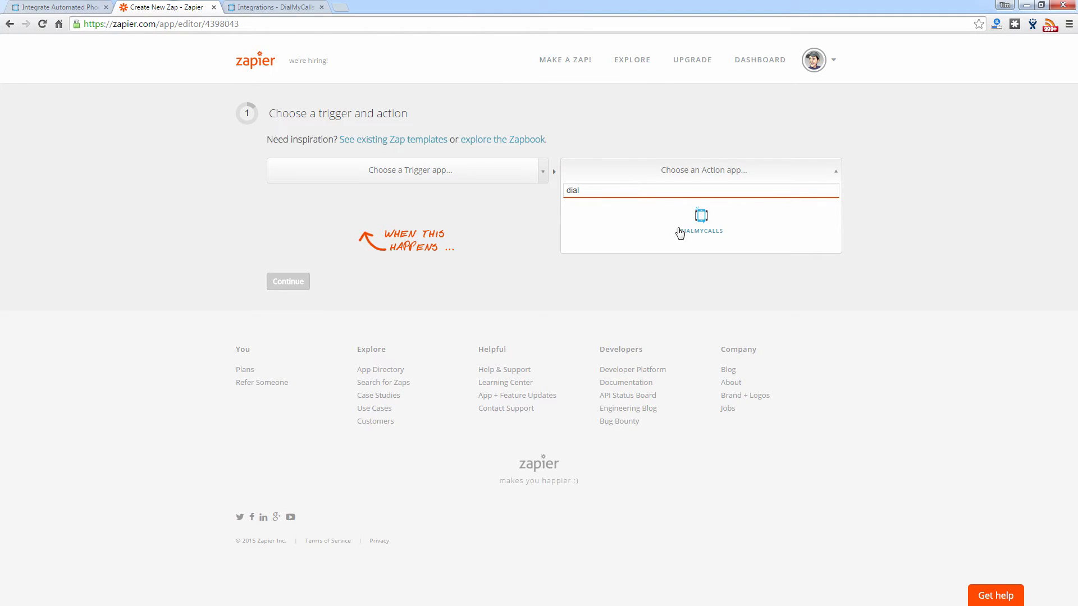
pyautogui.click(700, 220)
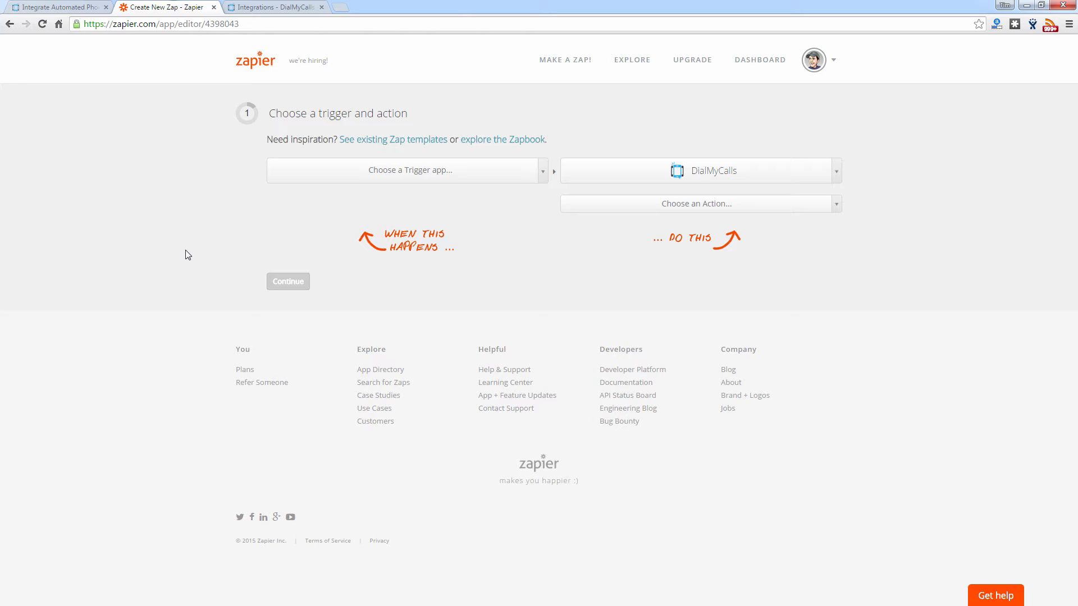
pyautogui.moveTo(378, 247)
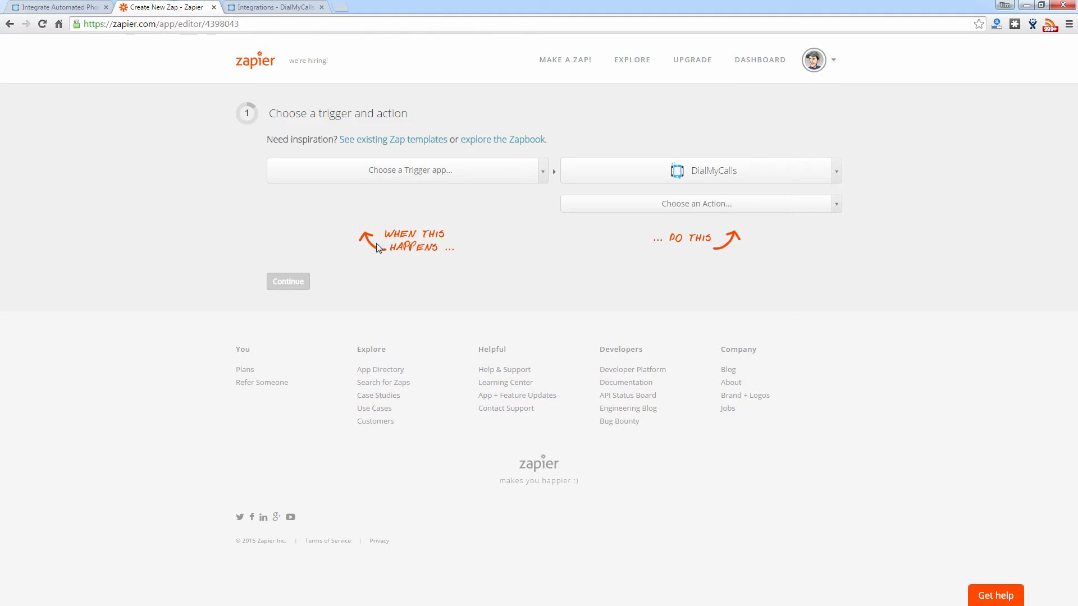
# Search 'goo' and pick Google Contacts as the trigger app.
pyautogui.click(408, 169)
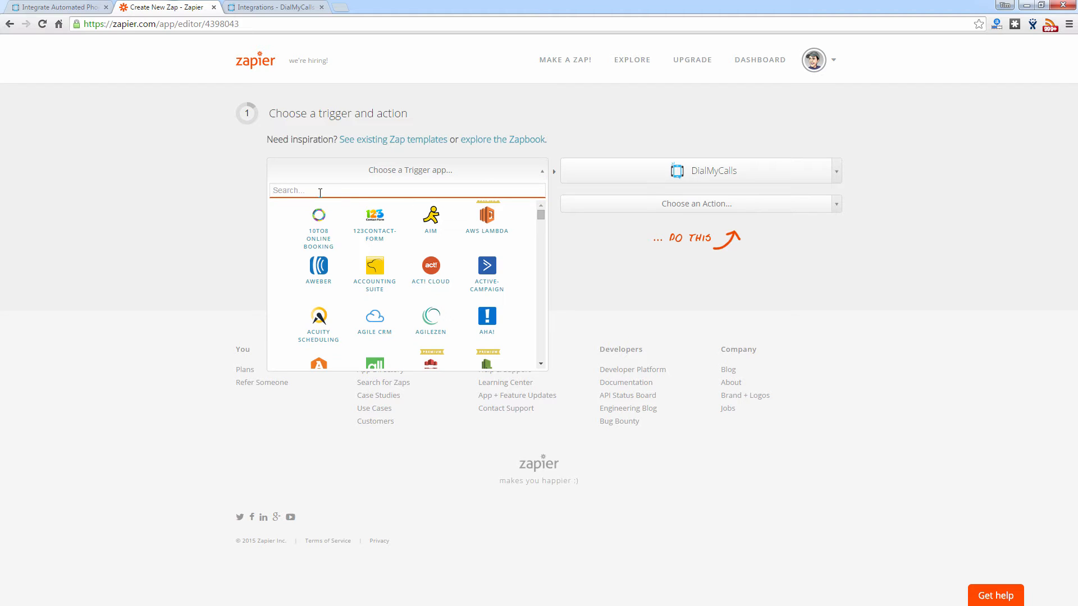
pyautogui.write('goo')
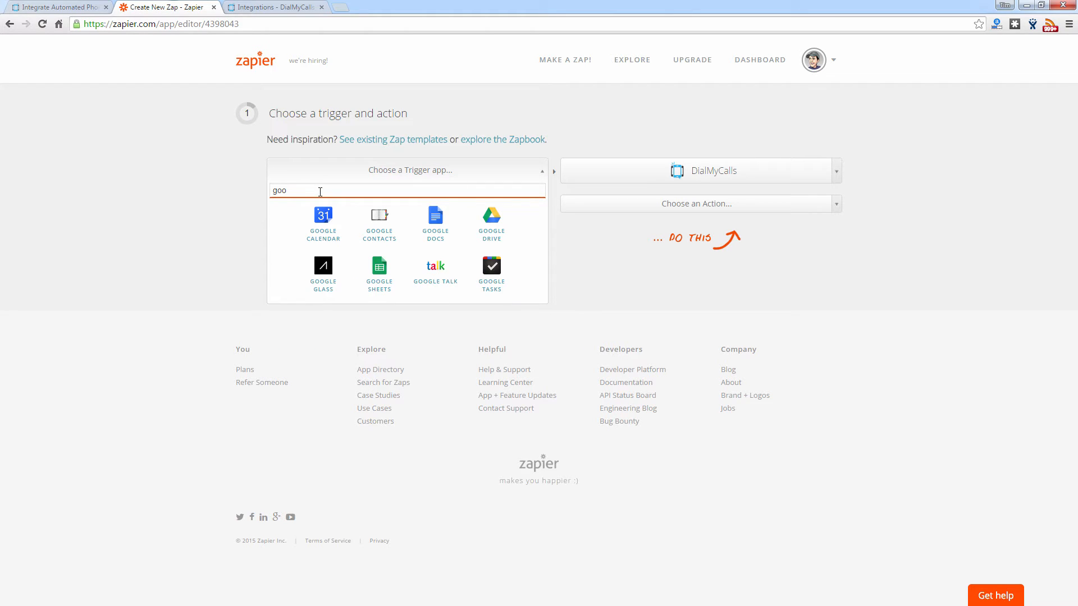
pyautogui.click(379, 219)
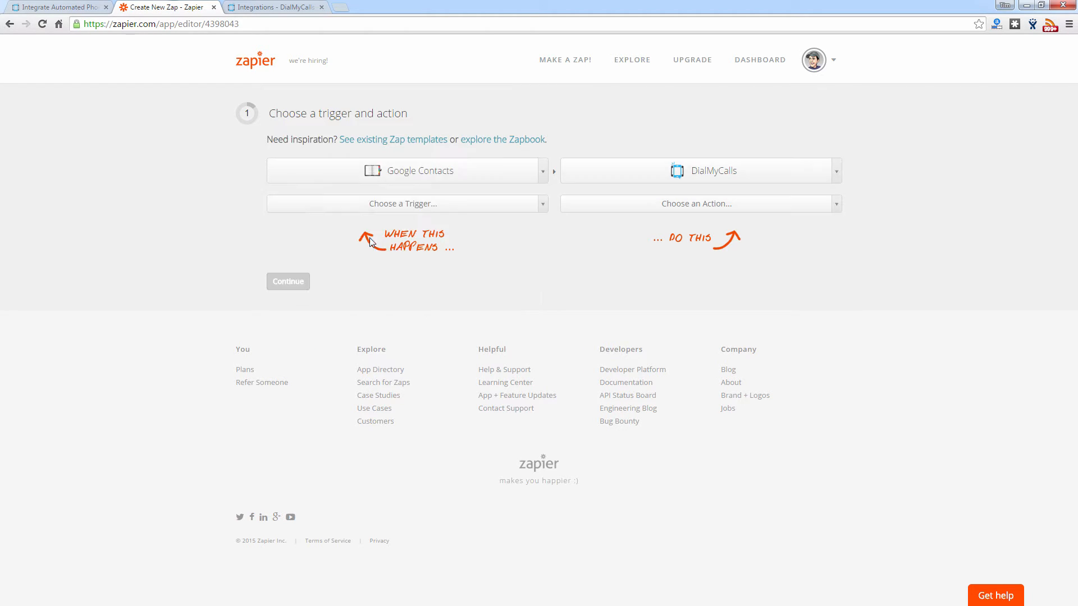
pyautogui.moveTo(346, 244)
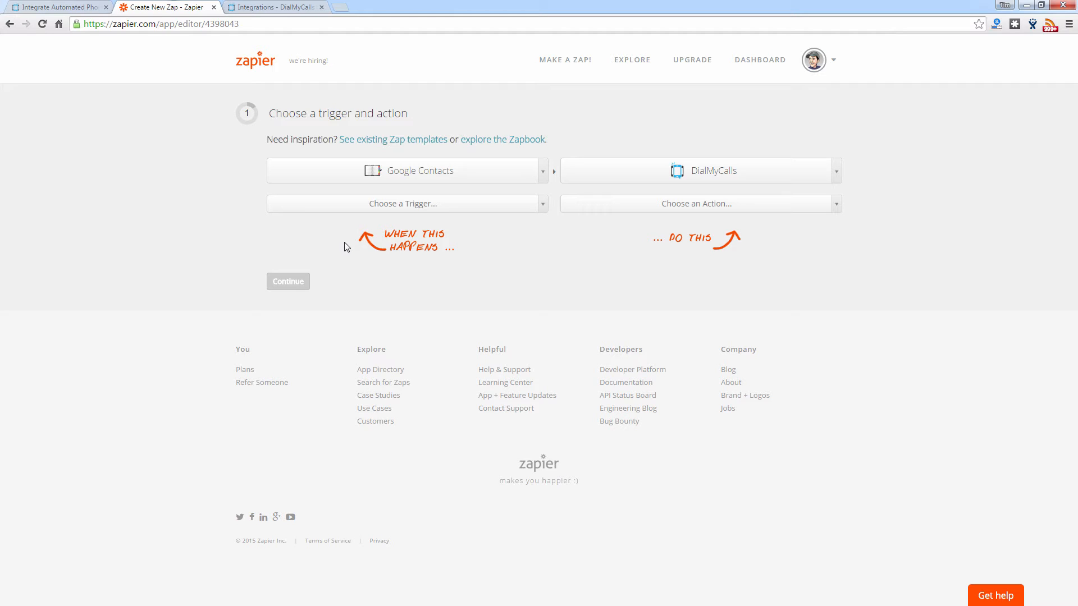
pyautogui.moveTo(438, 218)
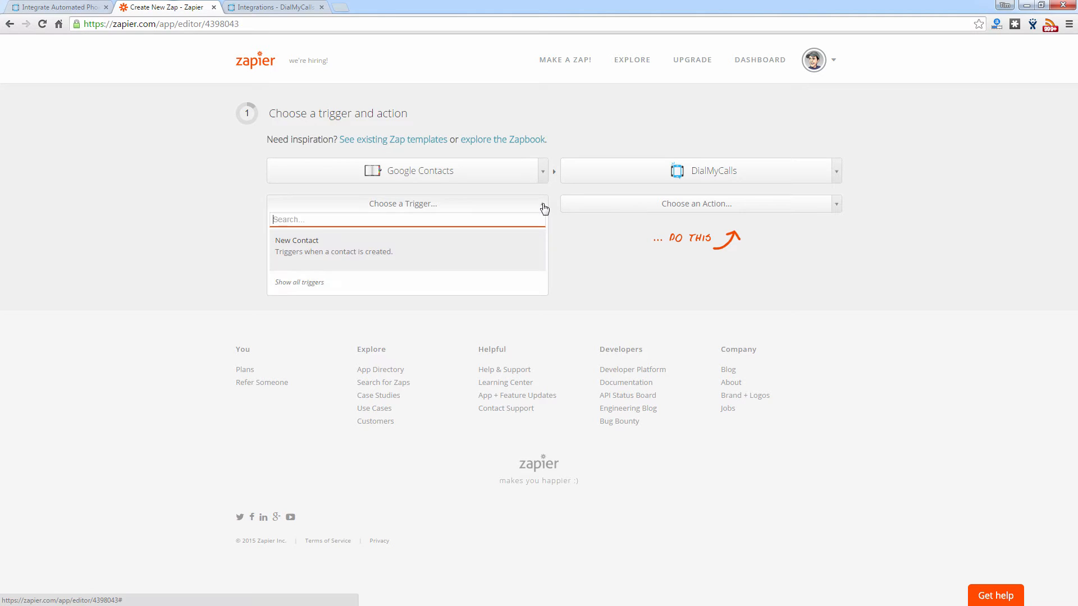
# Choose New Contact as the trigger and Send Text Message as the action.
pyautogui.click(297, 245)
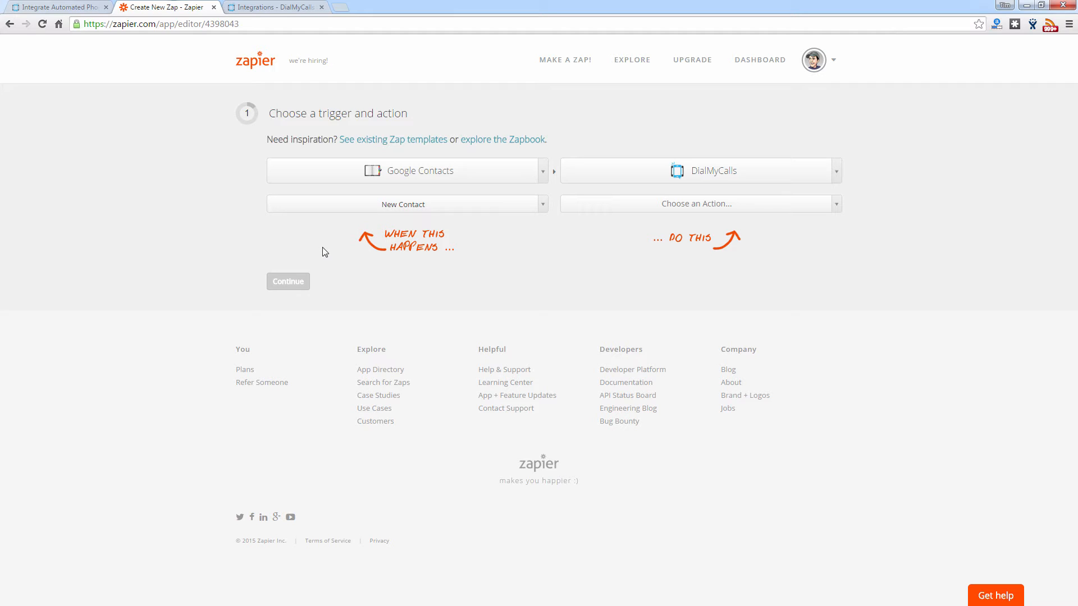
pyautogui.moveTo(717, 221)
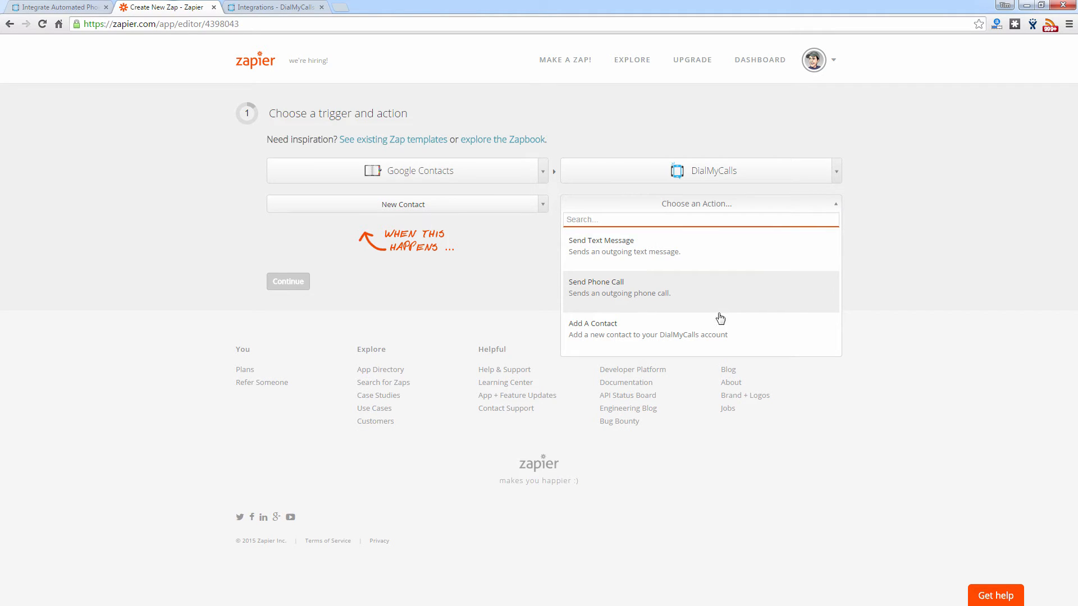
pyautogui.moveTo(712, 333)
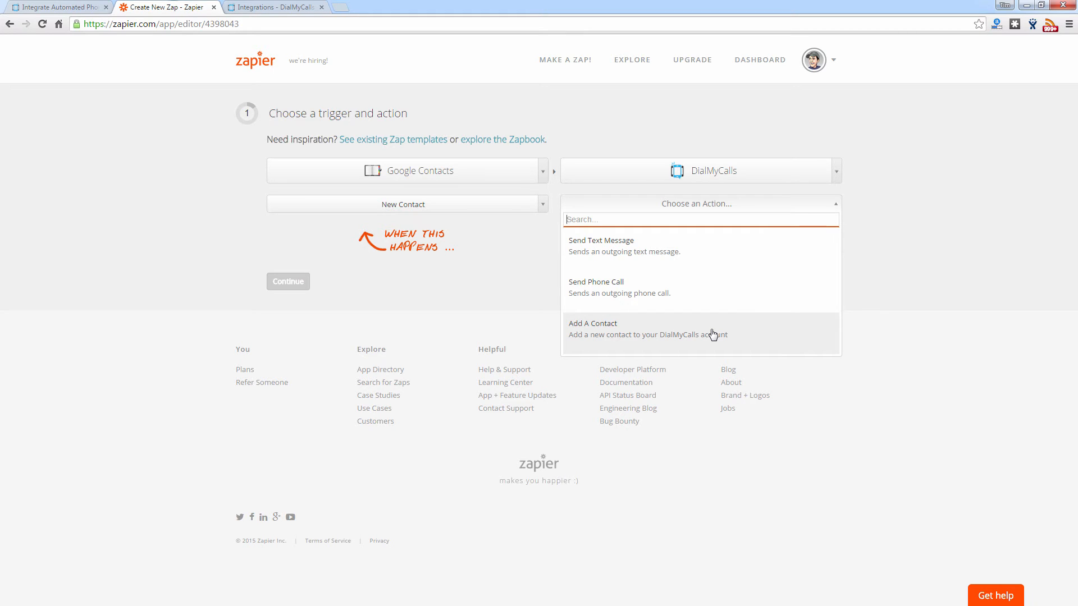
pyautogui.moveTo(679, 292)
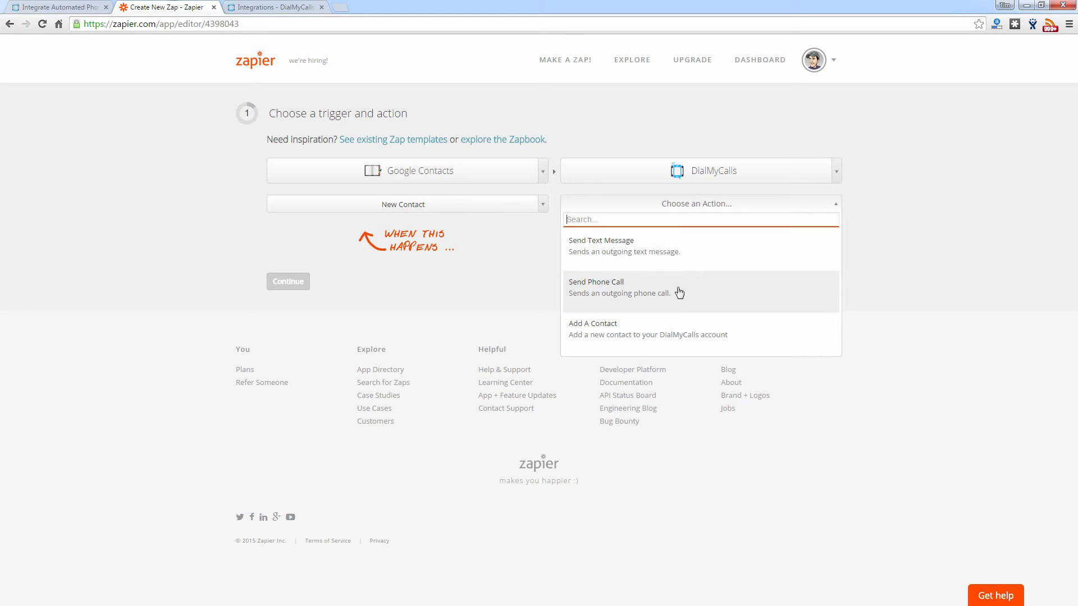
pyautogui.moveTo(681, 296)
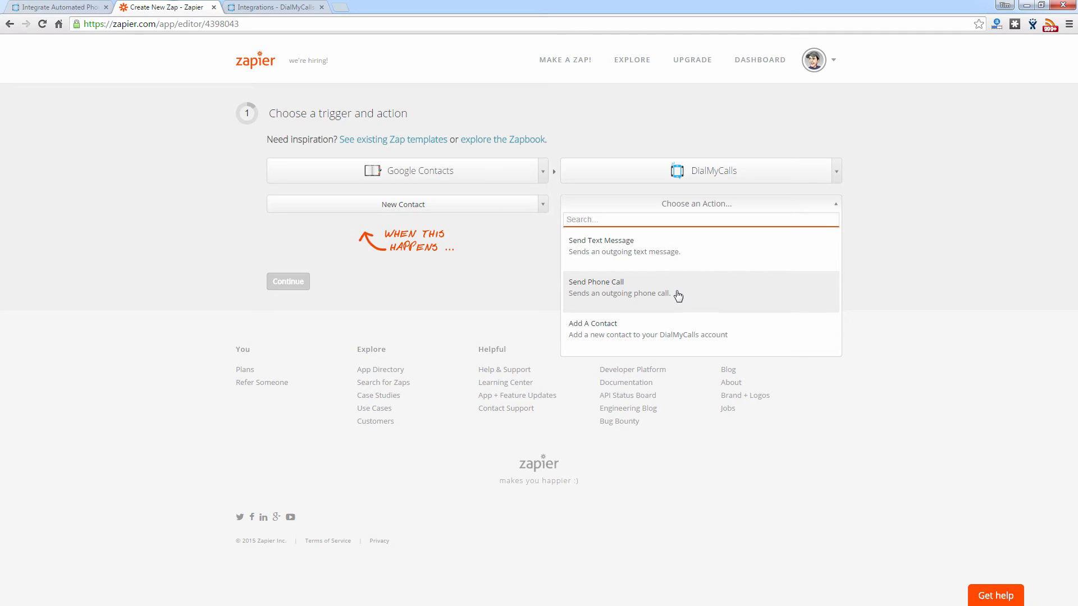
pyautogui.moveTo(657, 257)
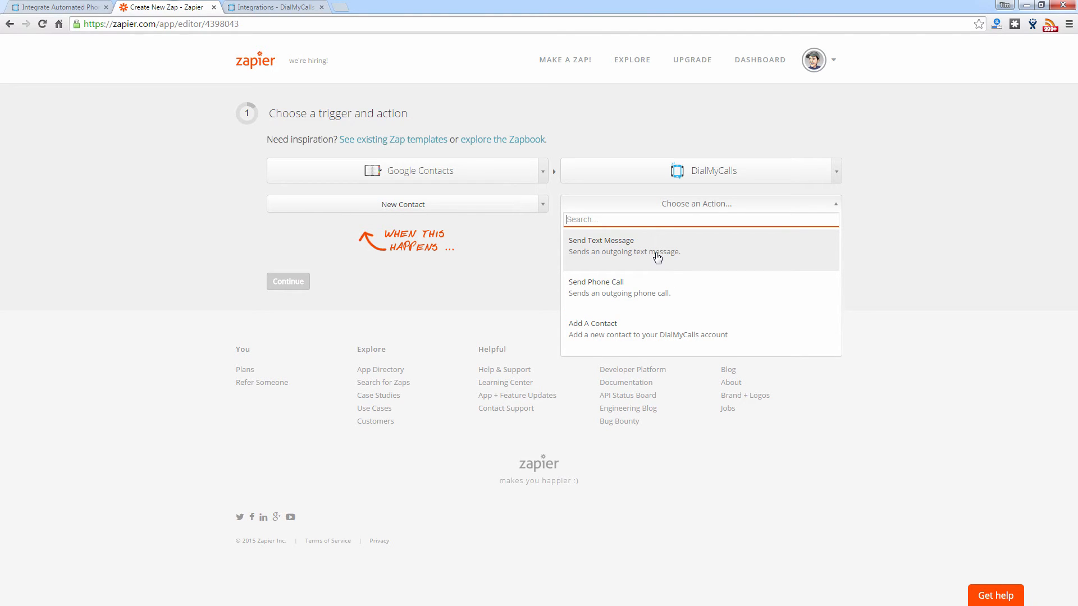
pyautogui.click(600, 245)
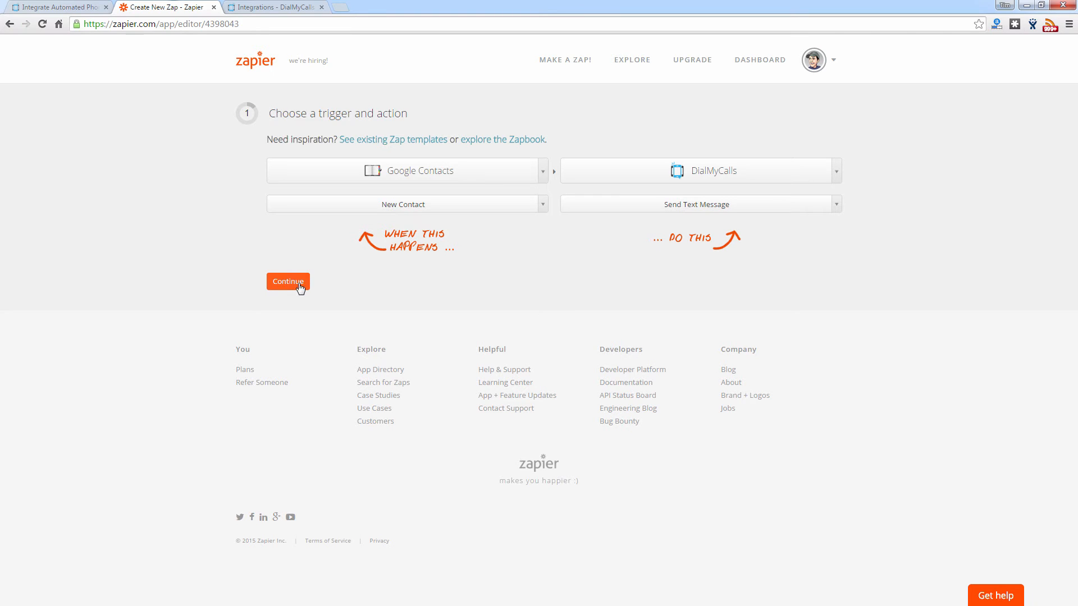
# Choose to connect a different Google Contacts account.
pyautogui.click(287, 282)
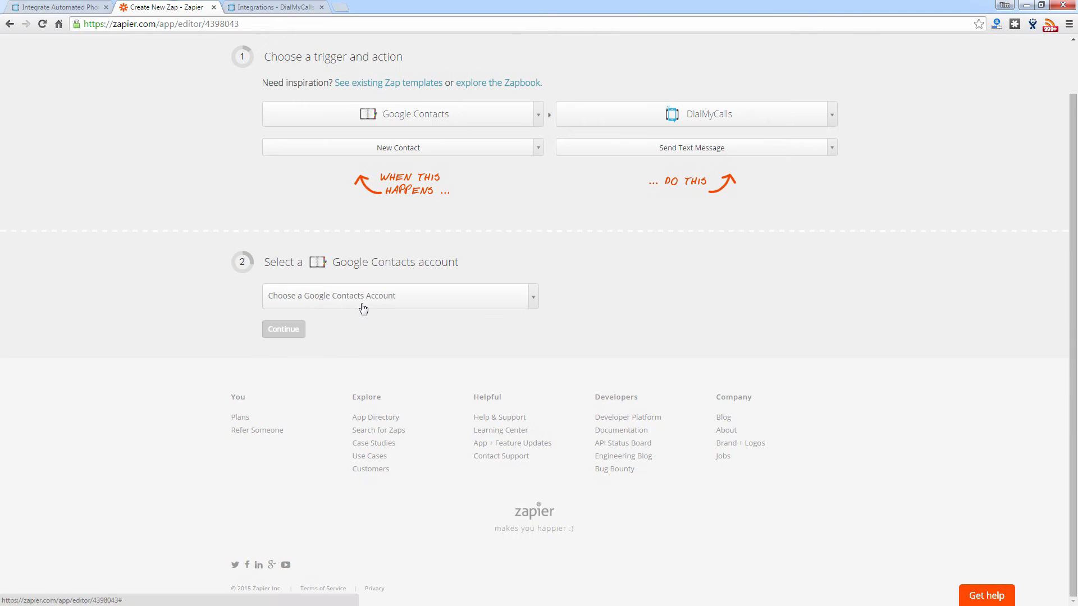
pyautogui.click(400, 296)
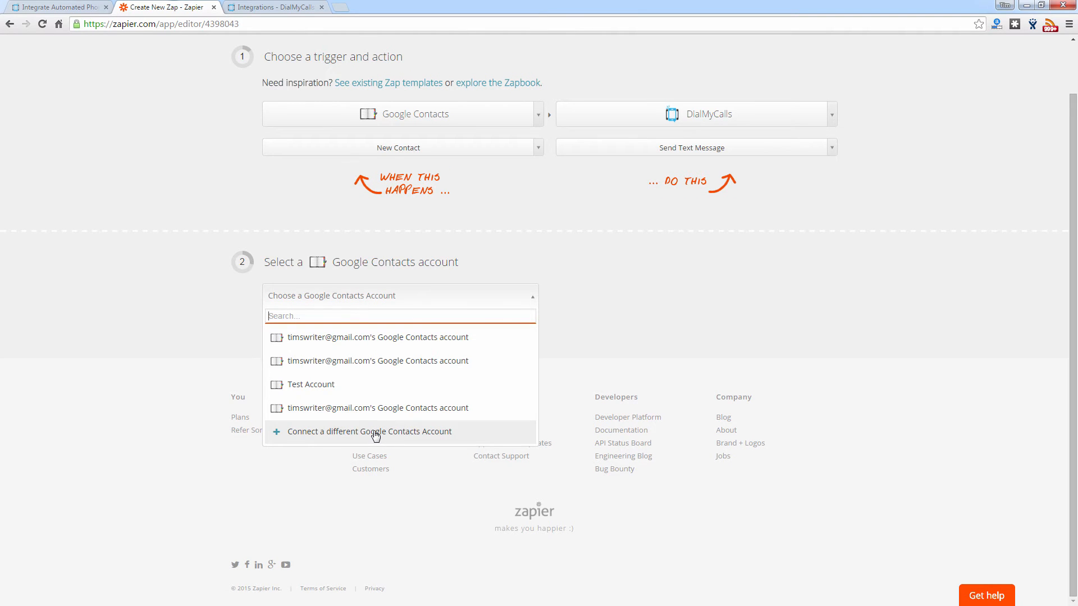
pyautogui.moveTo(368, 435)
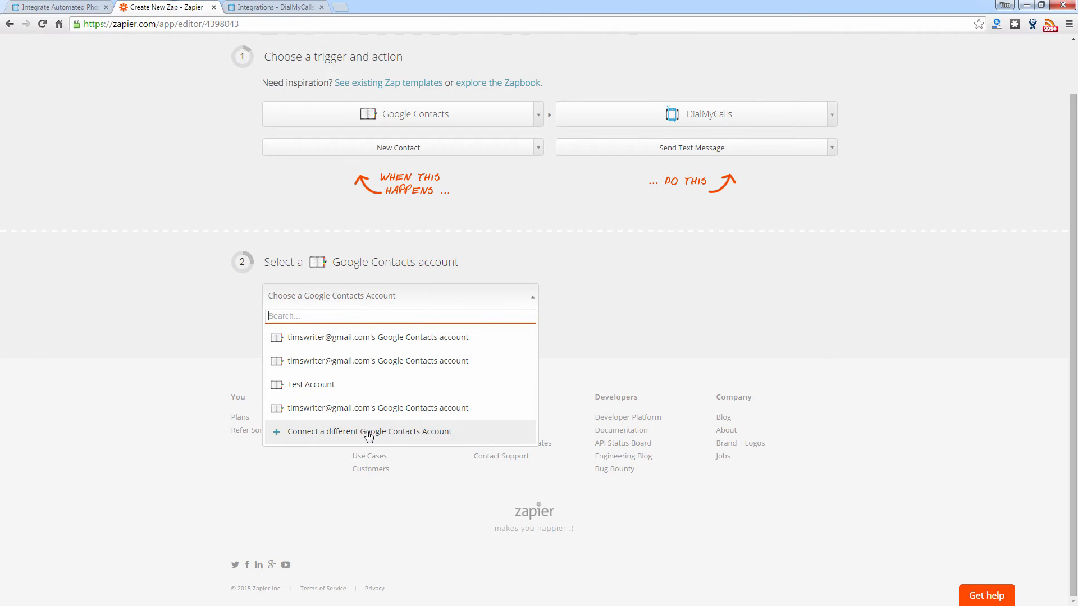
pyautogui.click(369, 432)
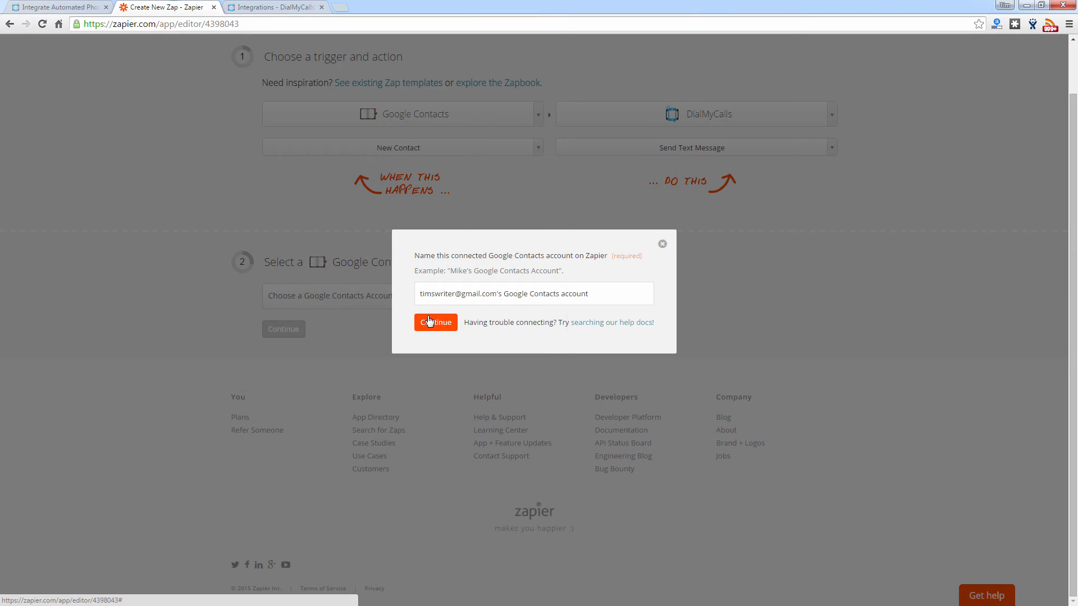
# Authorize Zapier's access in the Google permission window.
pyautogui.click(436, 322)
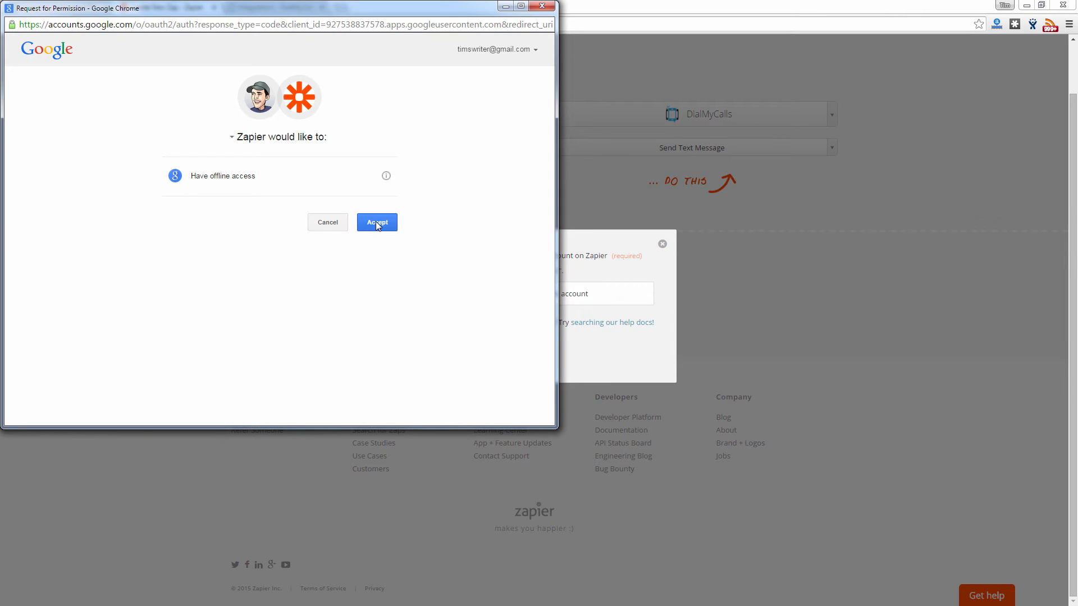
pyautogui.click(377, 223)
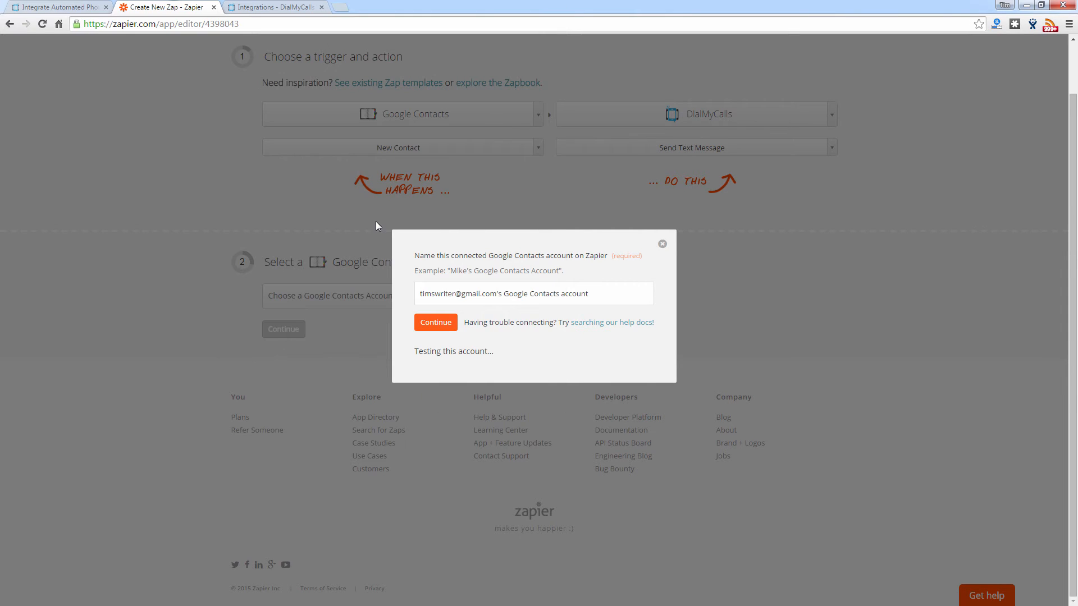
pyautogui.click(435, 322)
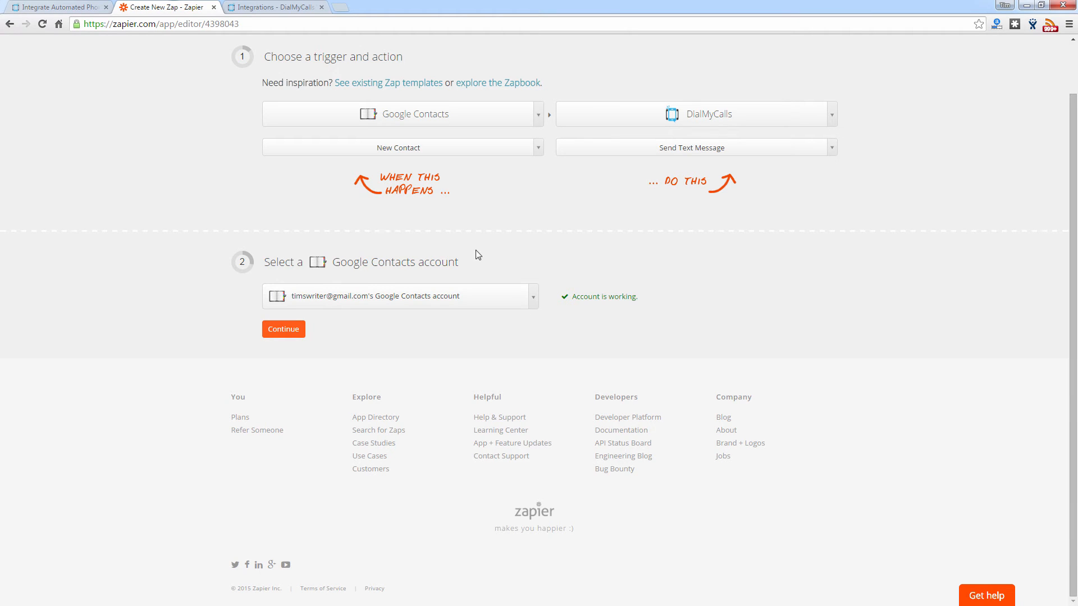
pyautogui.moveTo(620, 298)
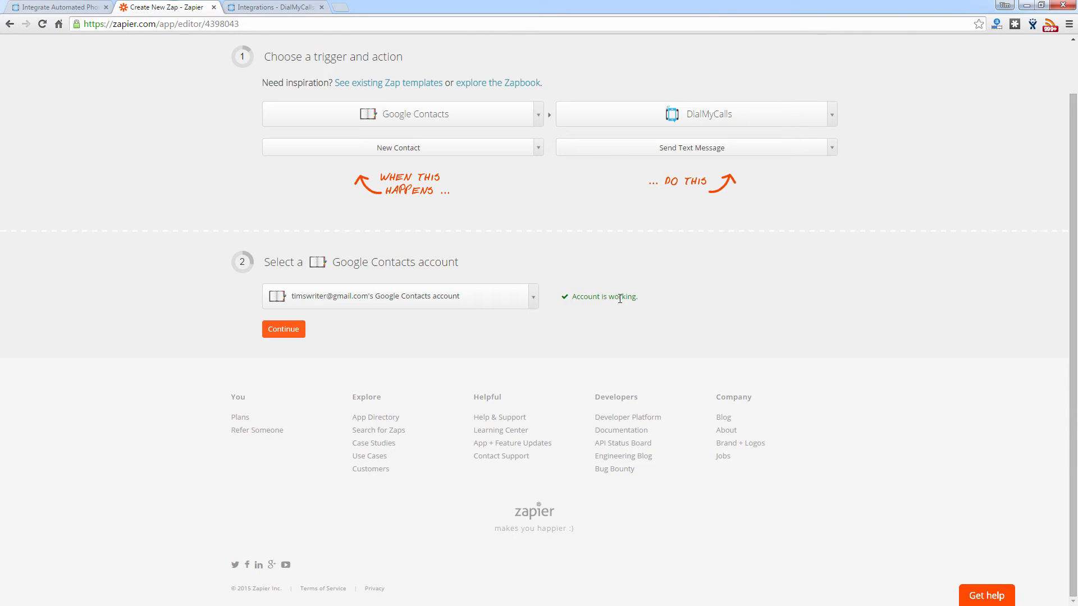
pyautogui.click(283, 329)
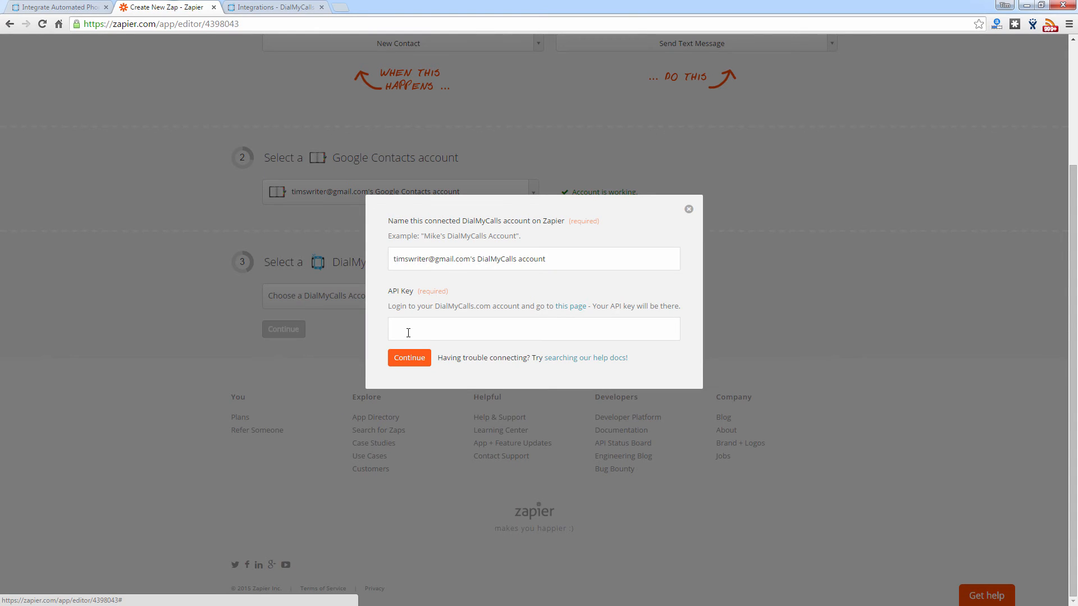
pyautogui.click(534, 328)
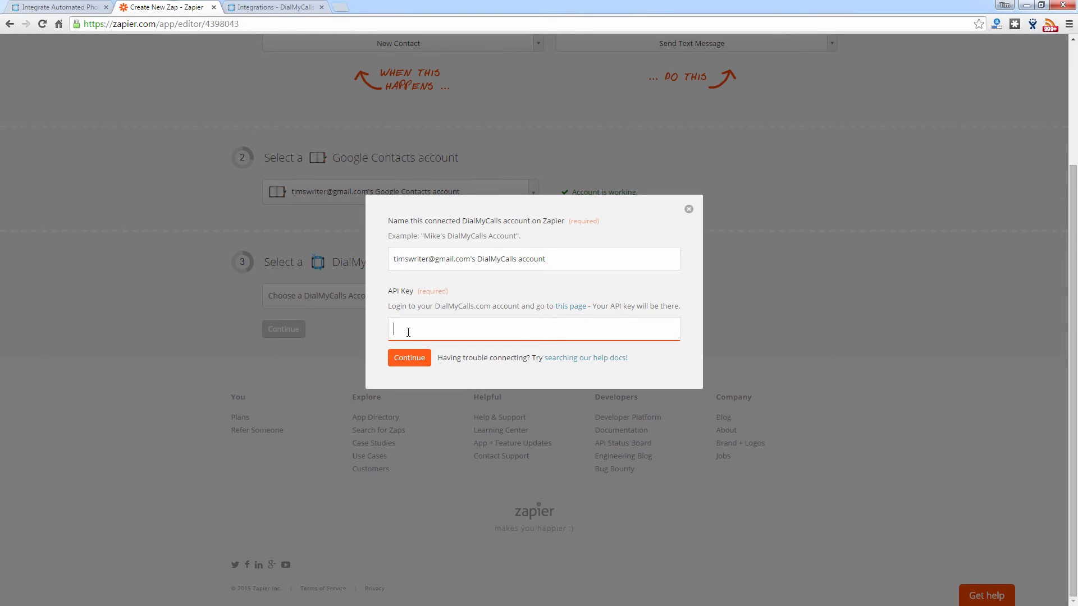
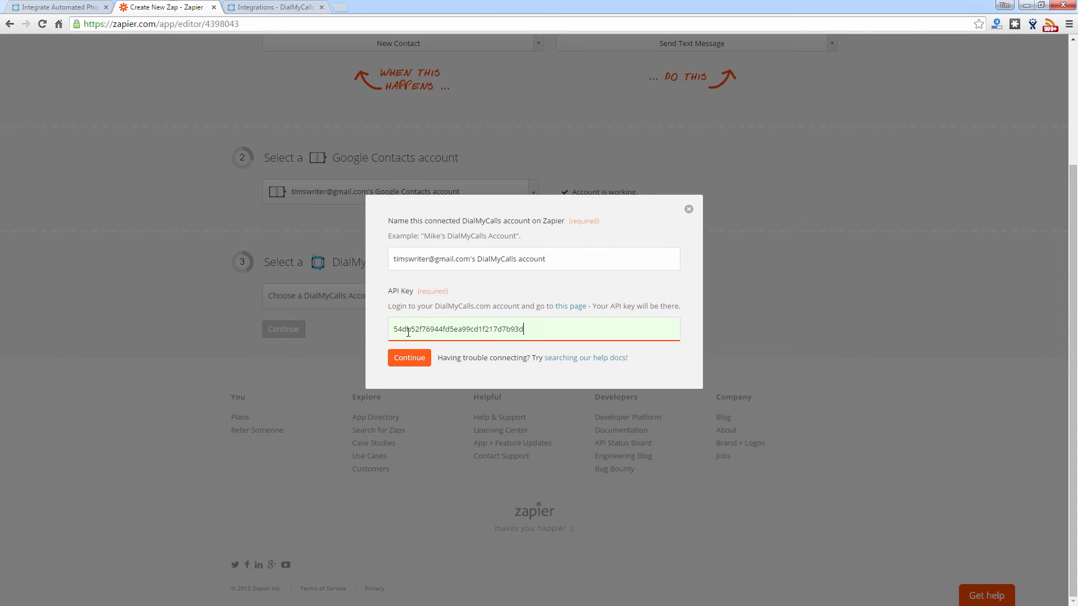
pyautogui.click(409, 357)
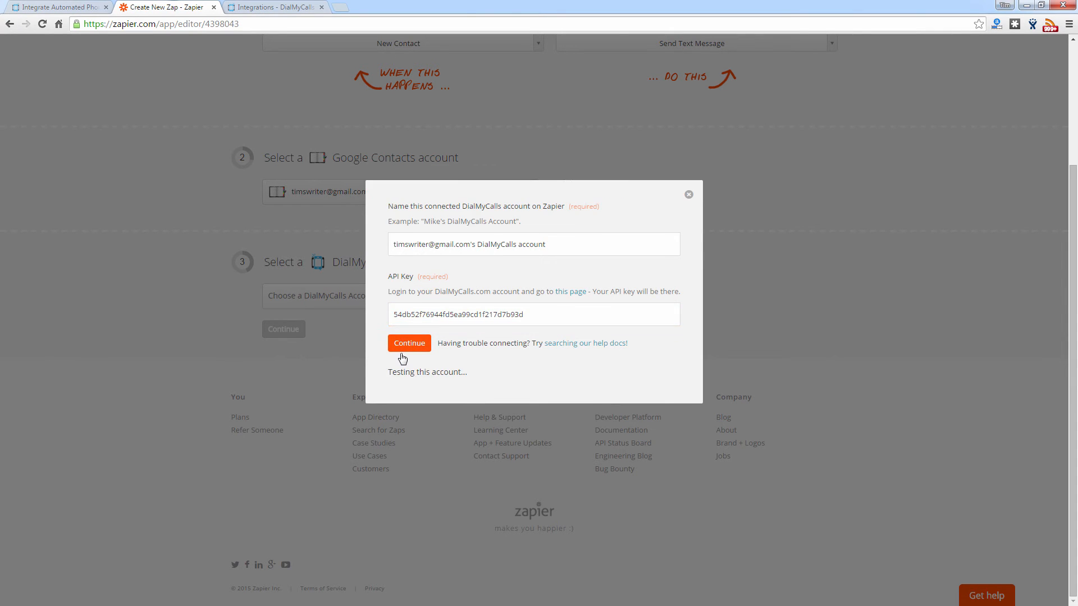
pyautogui.click(409, 343)
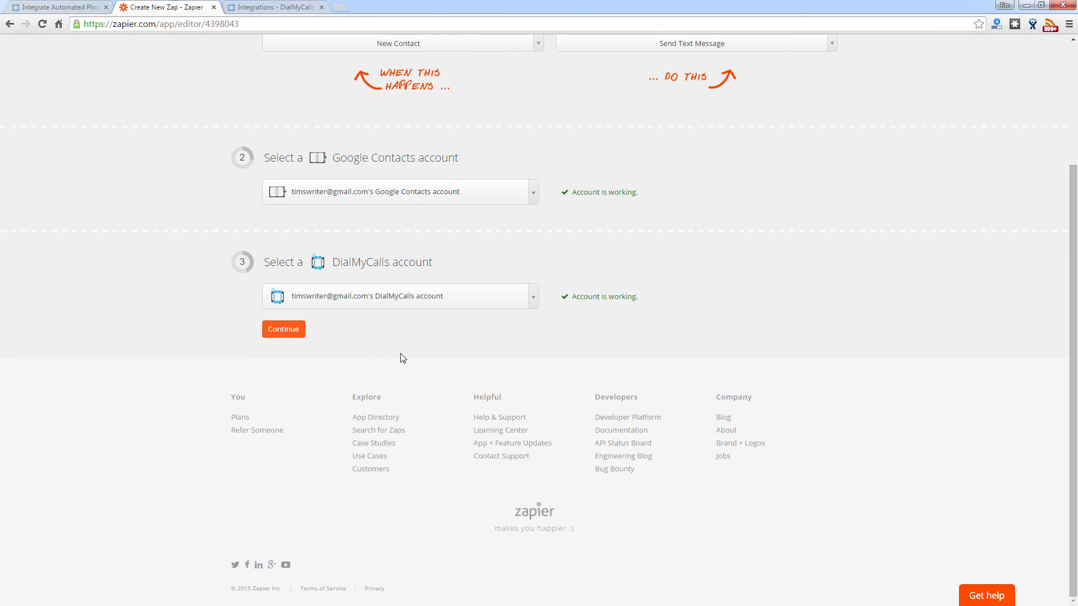